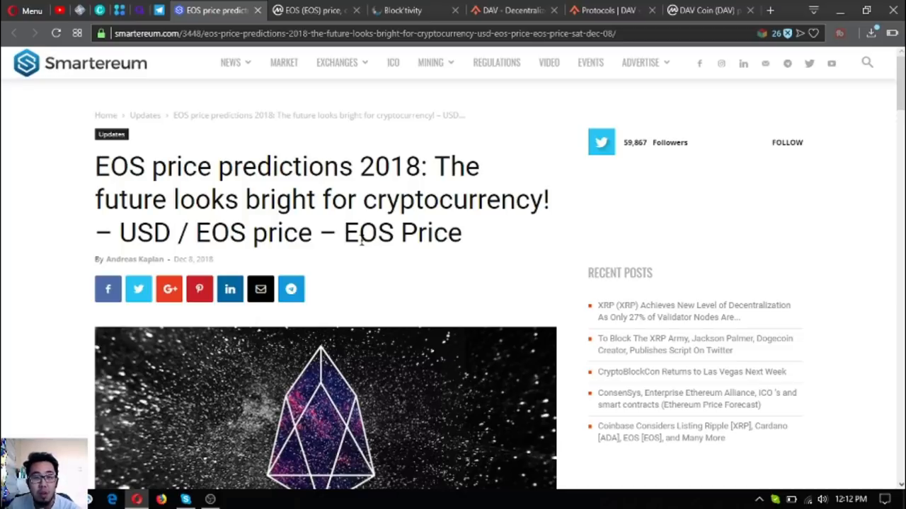
# Scroll down through the Smartereum EOS price predictions article
pyautogui.scroll(-3)
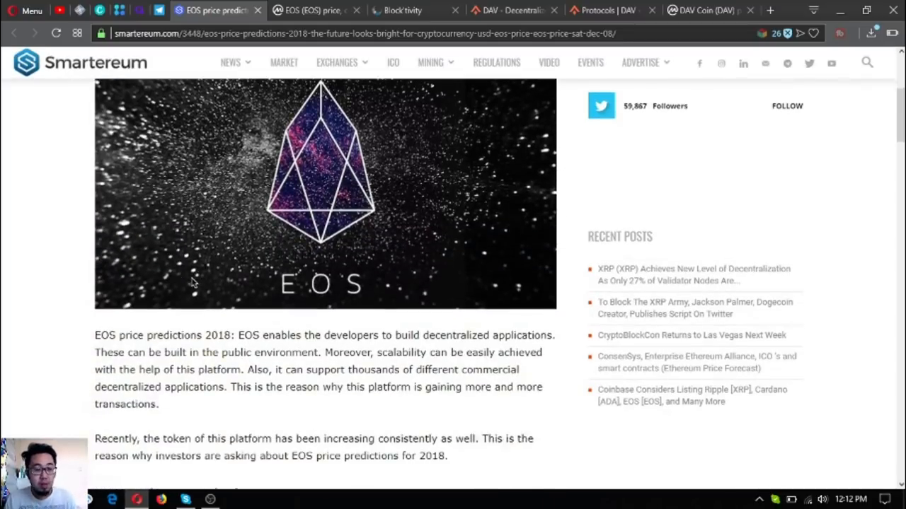
pyautogui.scroll(-3)
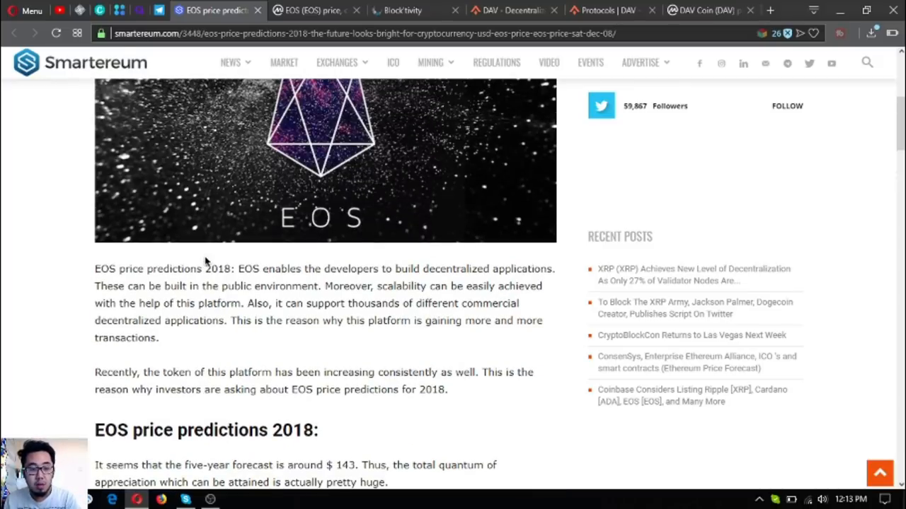
pyautogui.scroll(-3)
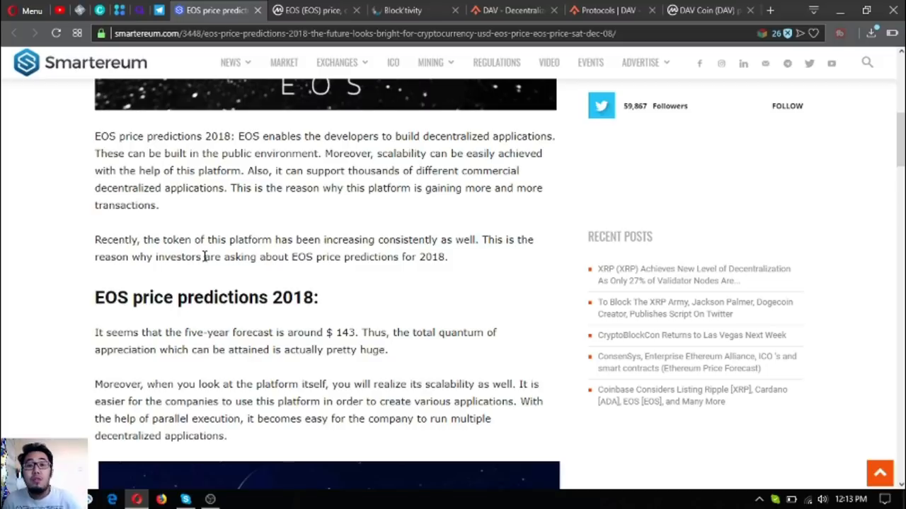
pyautogui.scroll(-3)
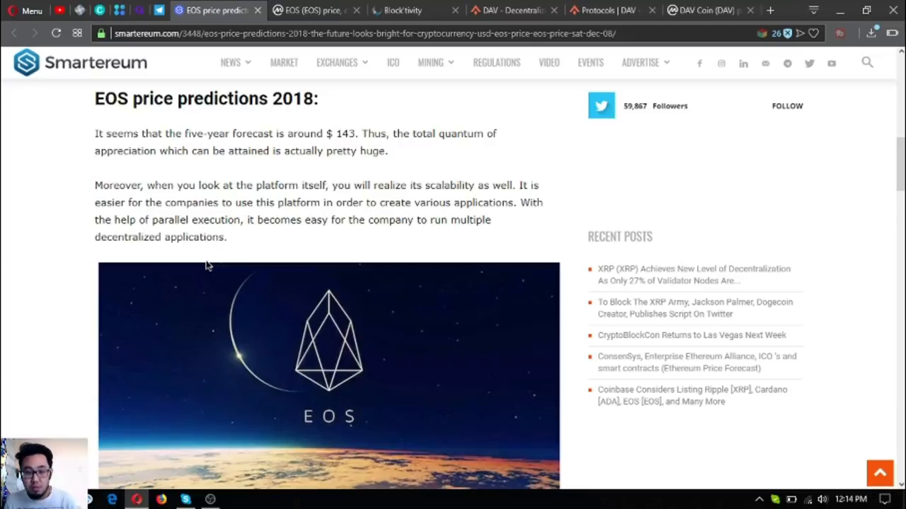
pyautogui.scroll(-3)
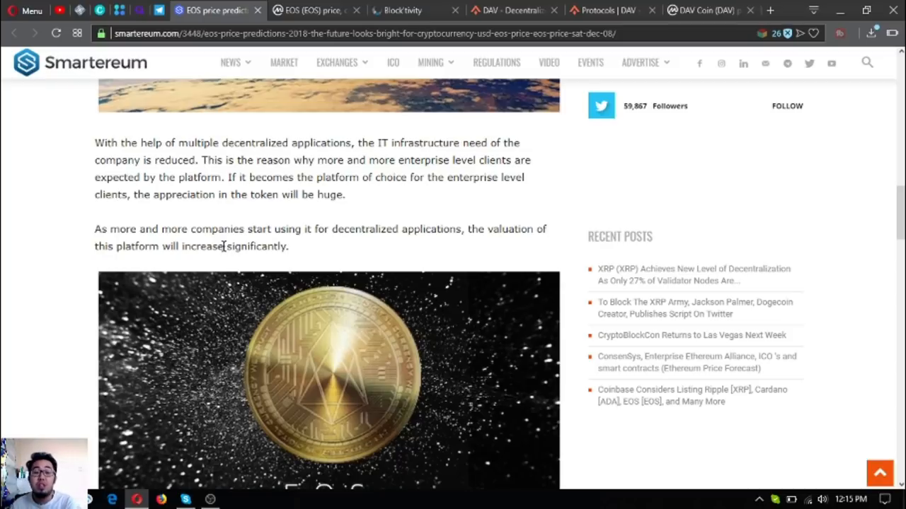
pyautogui.scroll(-3)
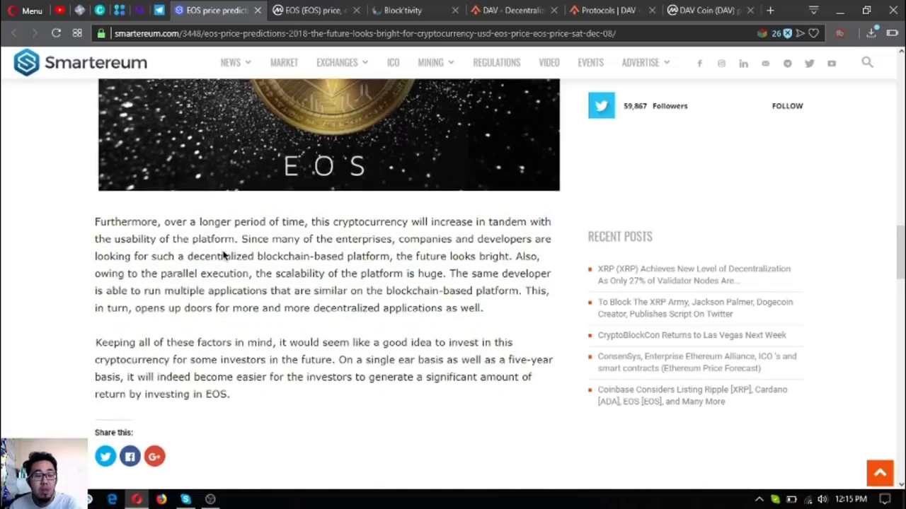
pyautogui.scroll(-3)
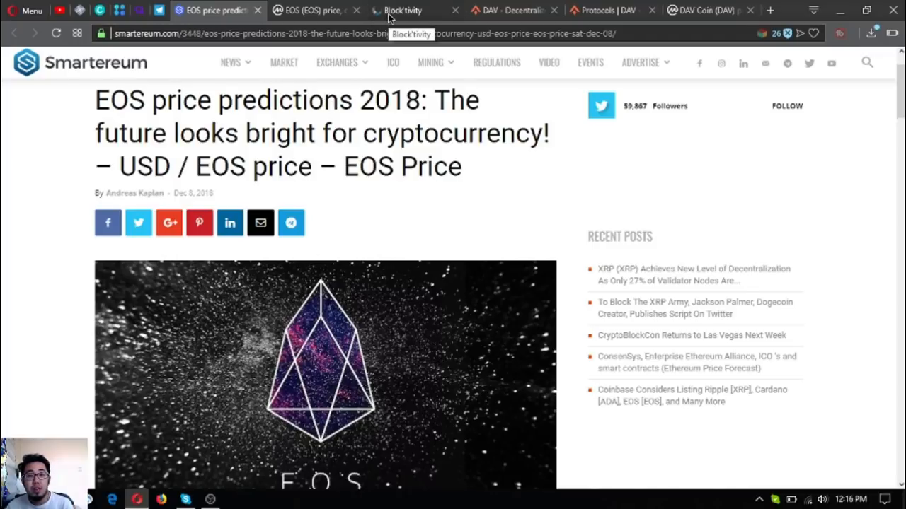
# Switch to Blocktivity and scroll to the Blockchain Activity Matrix ranking EOS first
pyautogui.click(399, 11)
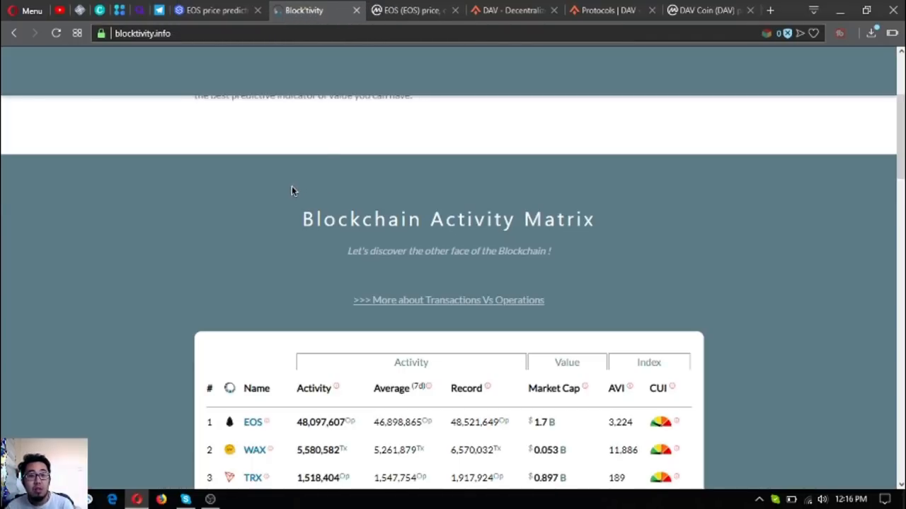
pyautogui.scroll(-3)
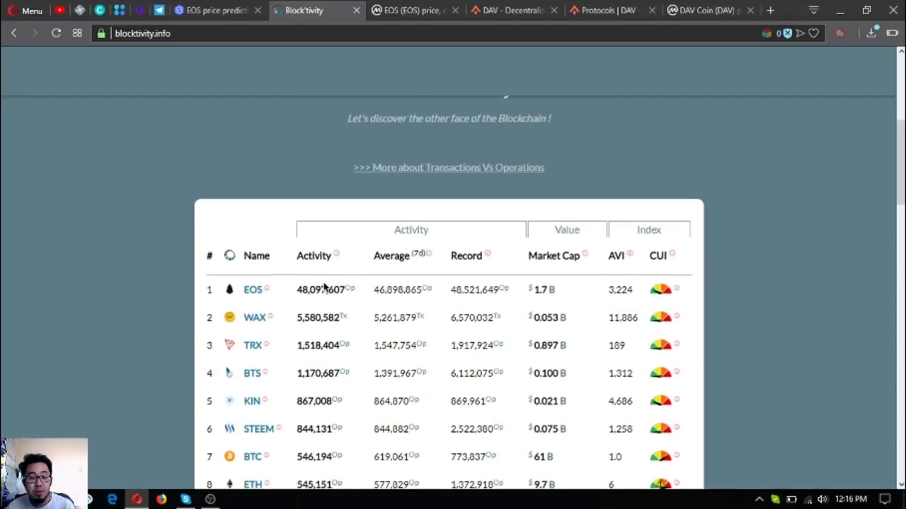
pyautogui.moveTo(297, 297)
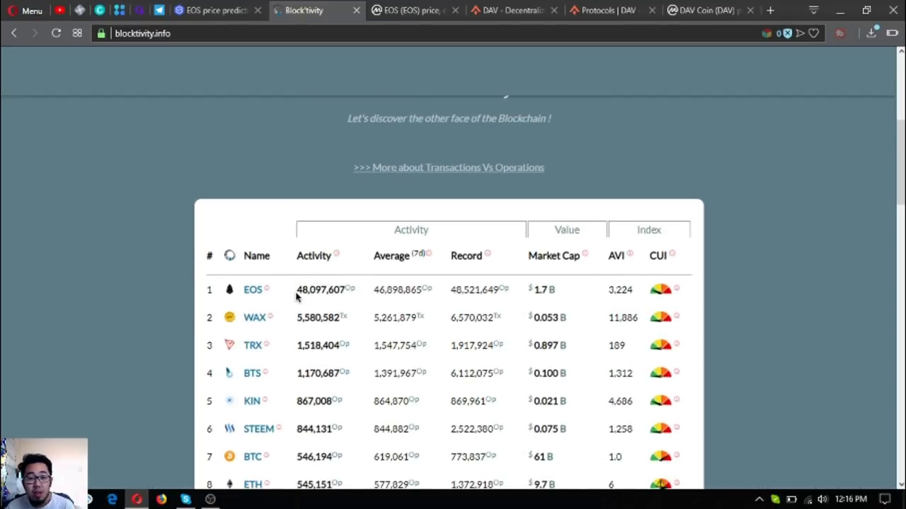
pyautogui.moveTo(278, 289)
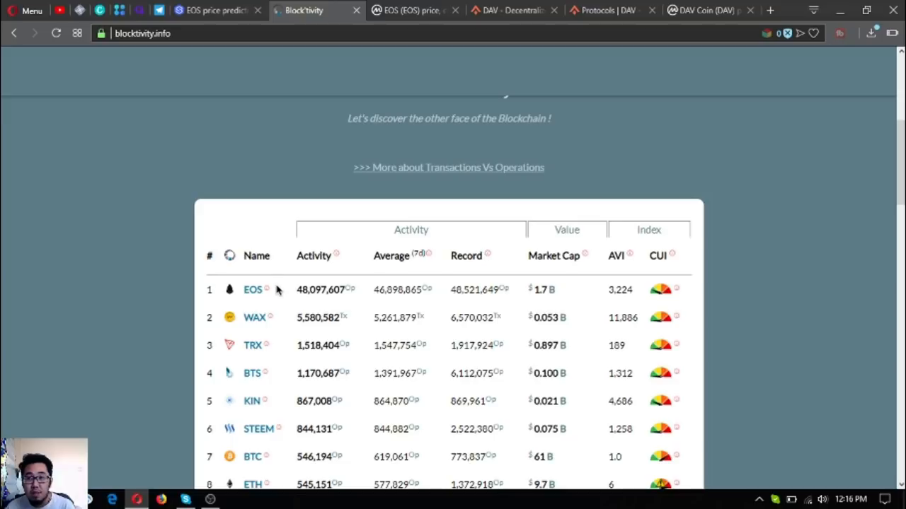
pyautogui.moveTo(304, 289)
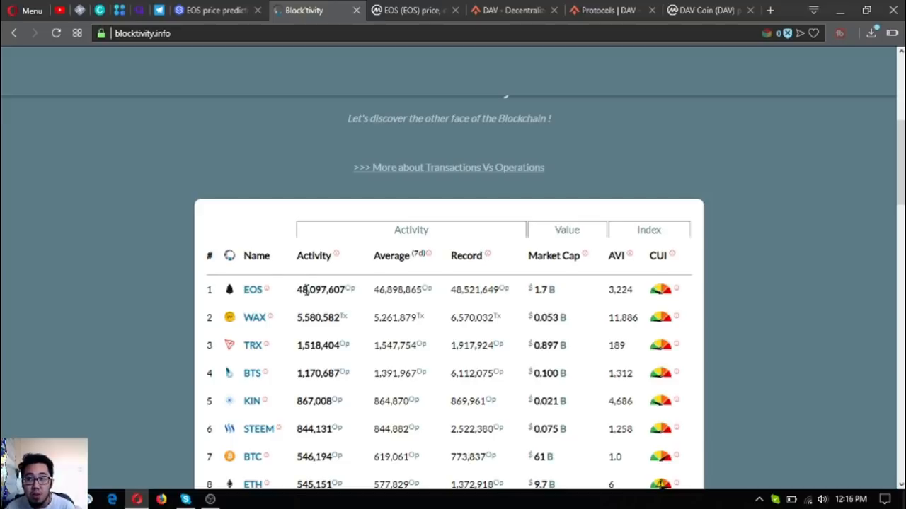
pyautogui.moveTo(360, 300)
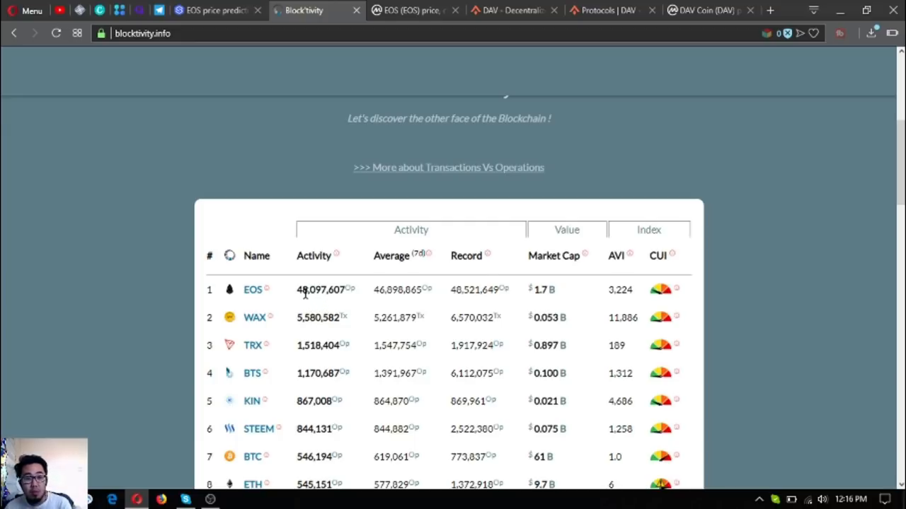
pyautogui.doubleClick(320, 289)
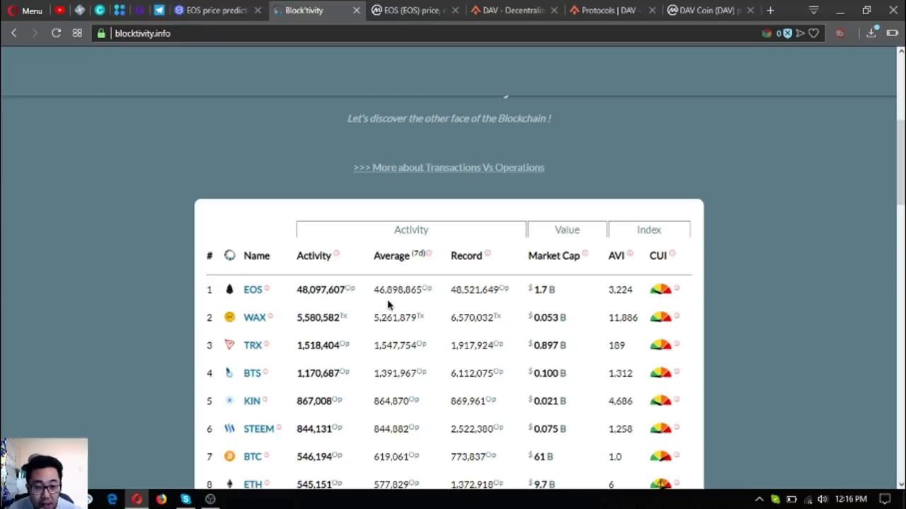
pyautogui.moveTo(336, 334)
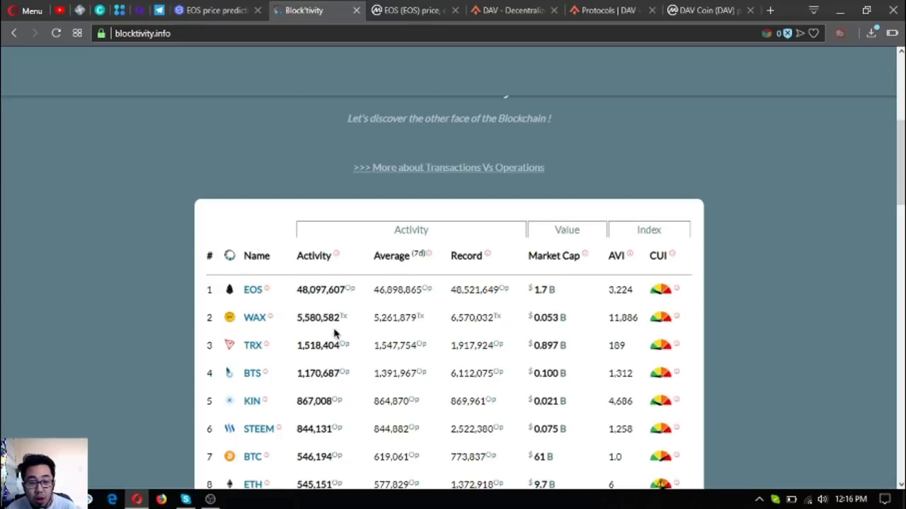
pyautogui.moveTo(501, 280)
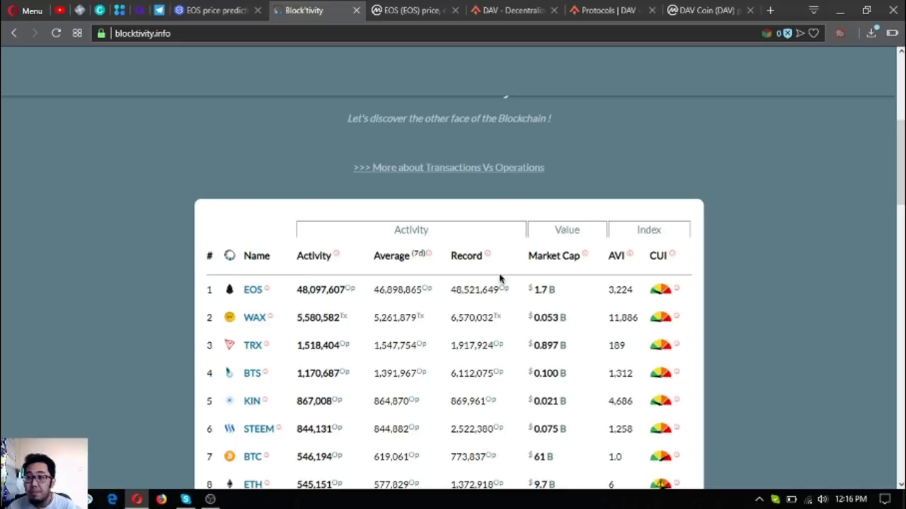
pyautogui.moveTo(521, 252)
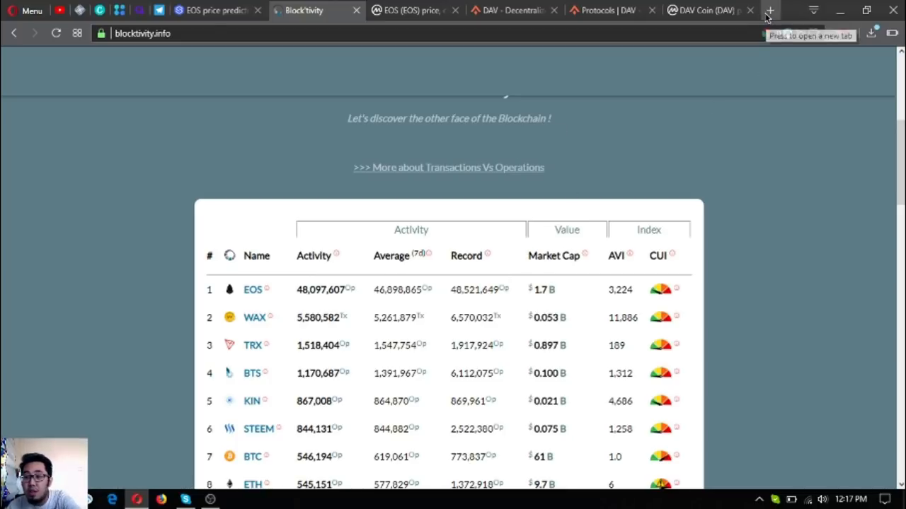
# Load the CoinFairValue site in a new tab showing the coin fair value table
pyautogui.click(773, 8)
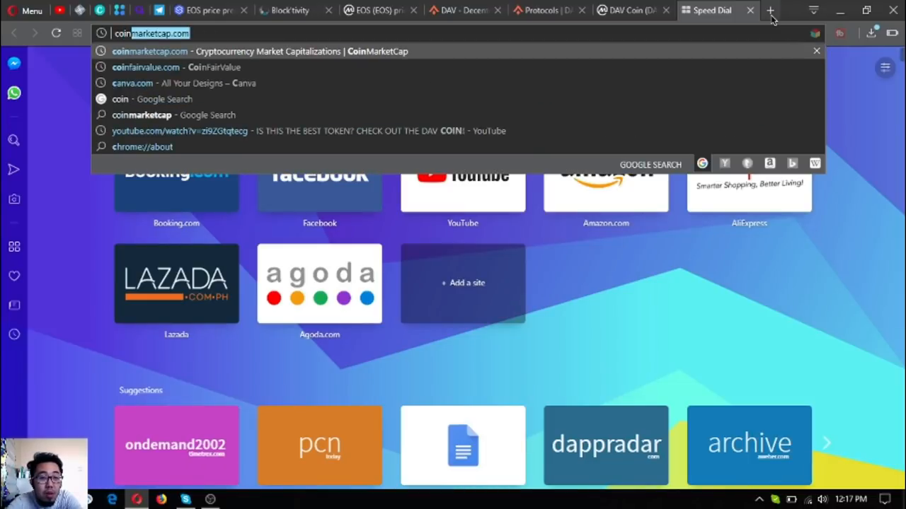
pyautogui.click(144, 68)
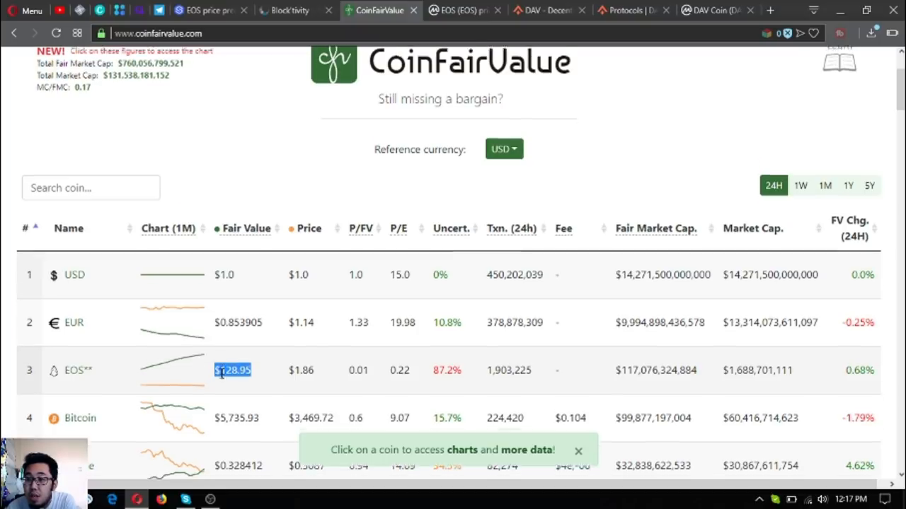
# Scroll down the CoinFairValue table past Bitcoin and Ripple
pyautogui.scroll(-3)
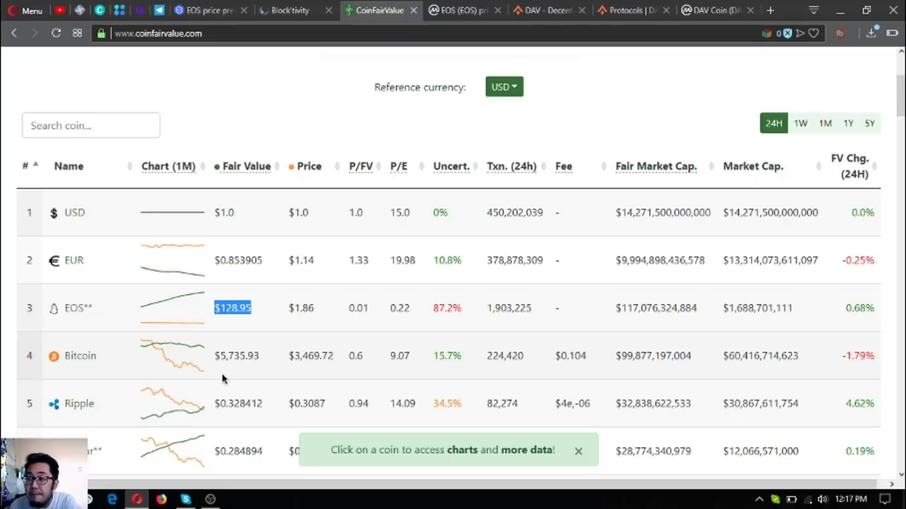
pyautogui.moveTo(281, 330)
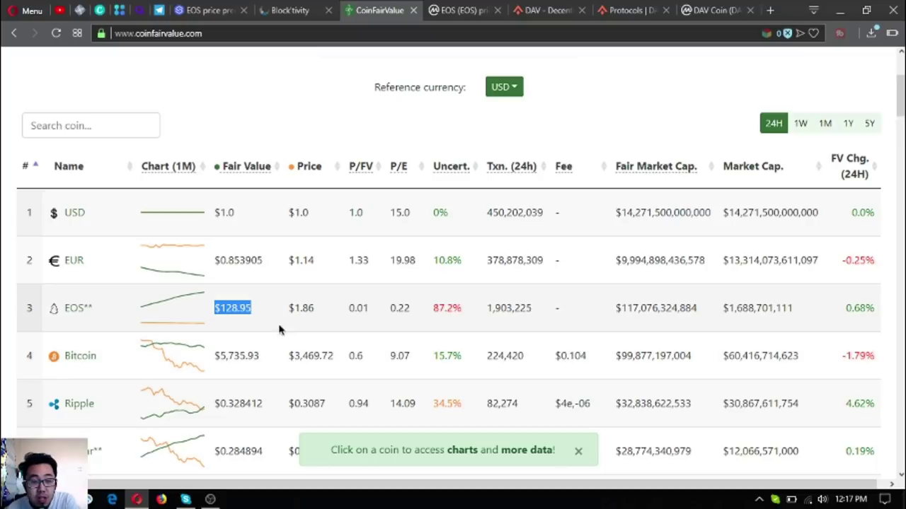
pyautogui.moveTo(362, 320)
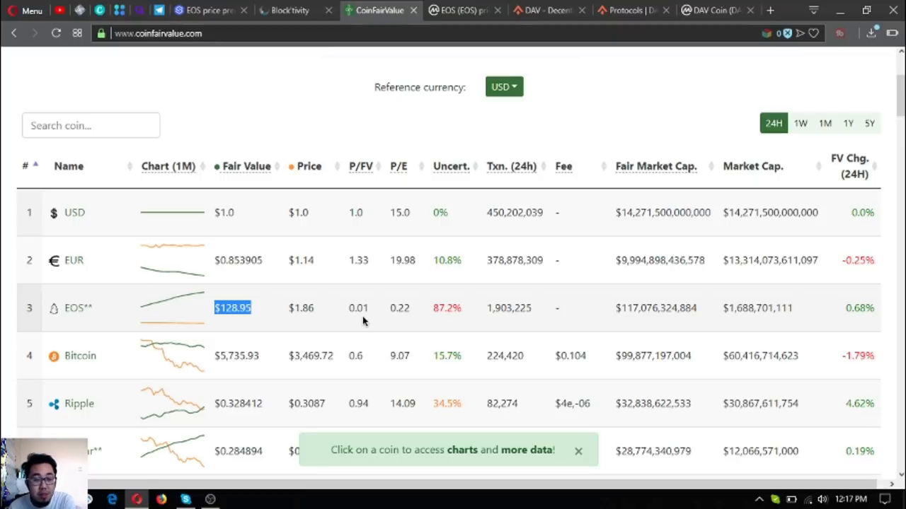
pyautogui.moveTo(389, 309)
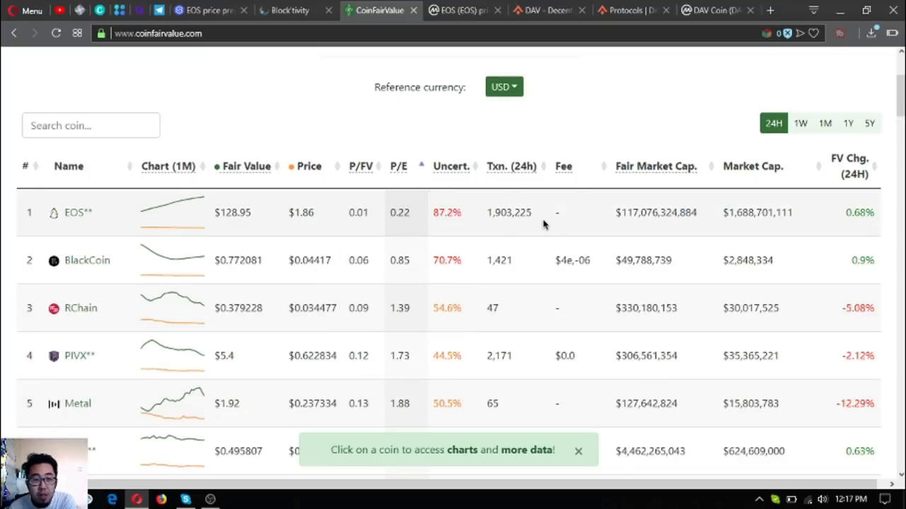
pyautogui.moveTo(536, 220)
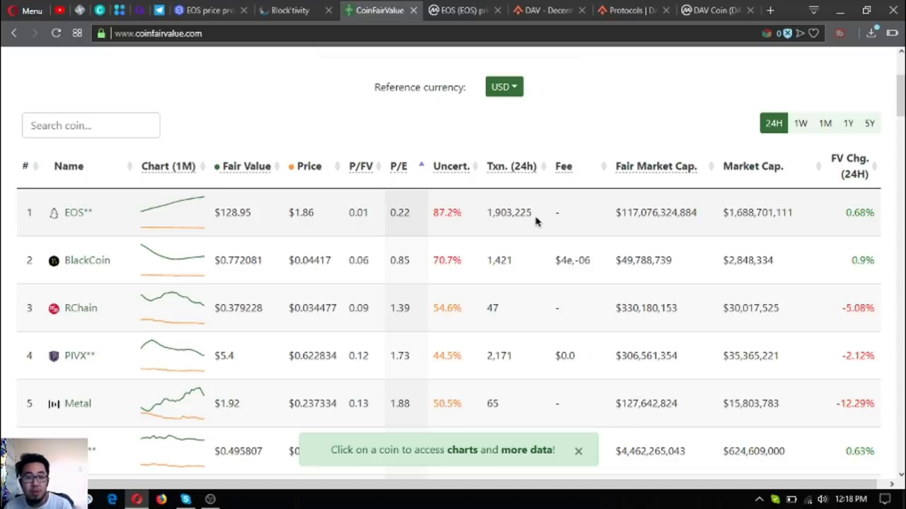
pyautogui.moveTo(167, 218)
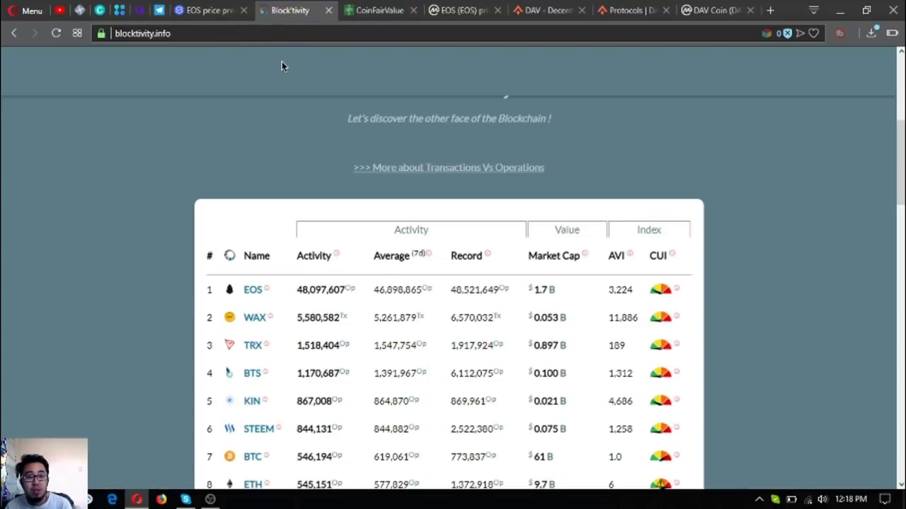
pyautogui.moveTo(212, 10)
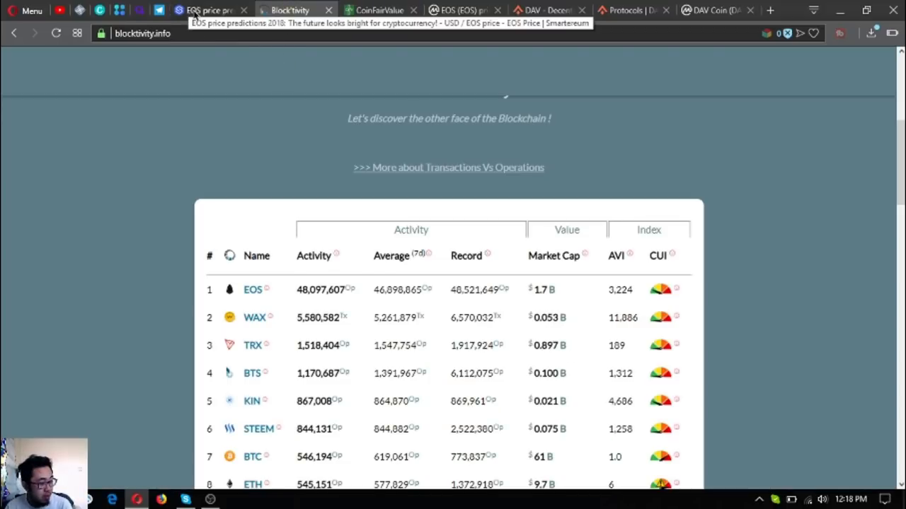
# Return to the Smartereum EOS price predictions 2018 article
pyautogui.click(212, 12)
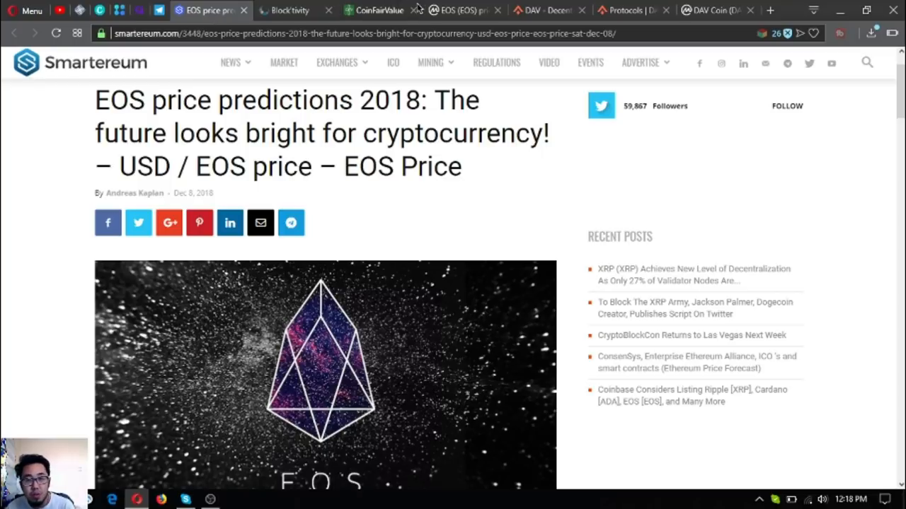
# Switch to the DAV Network site and scroll down to the Drone Charging Network module
pyautogui.click(550, 10)
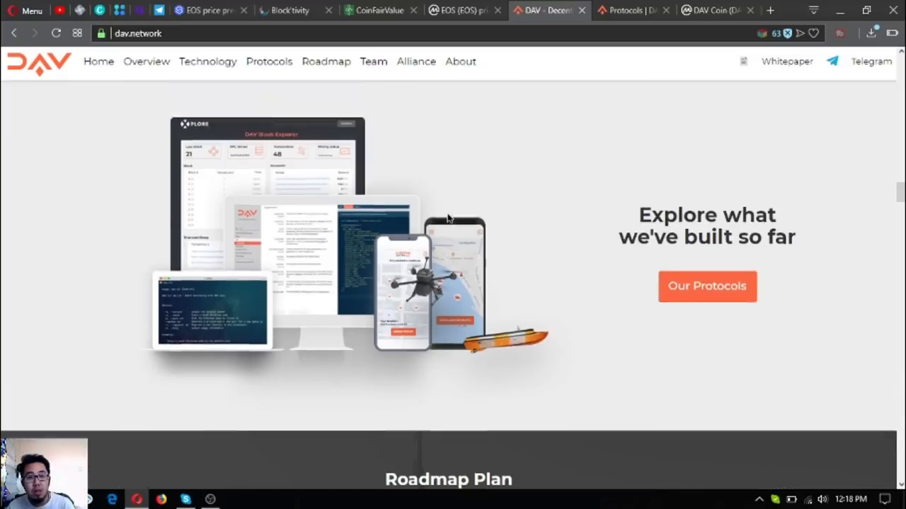
pyautogui.scroll(-3)
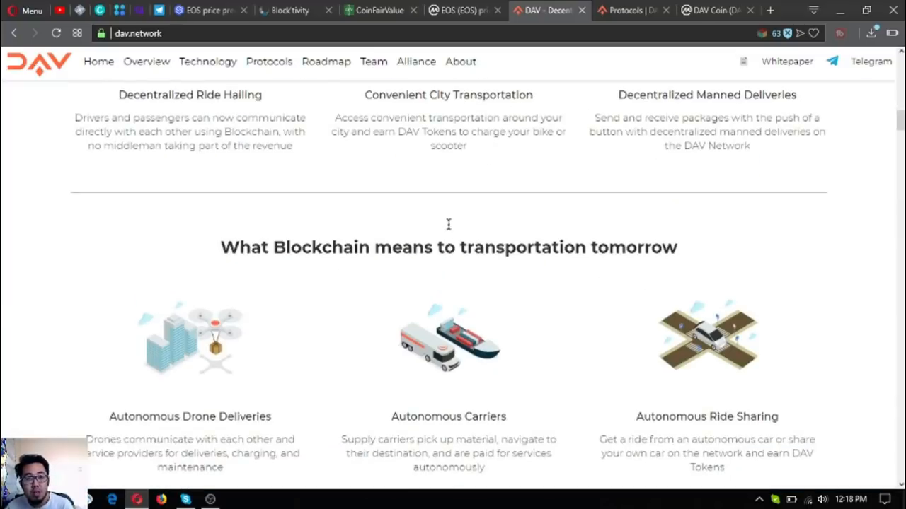
pyautogui.scroll(-3)
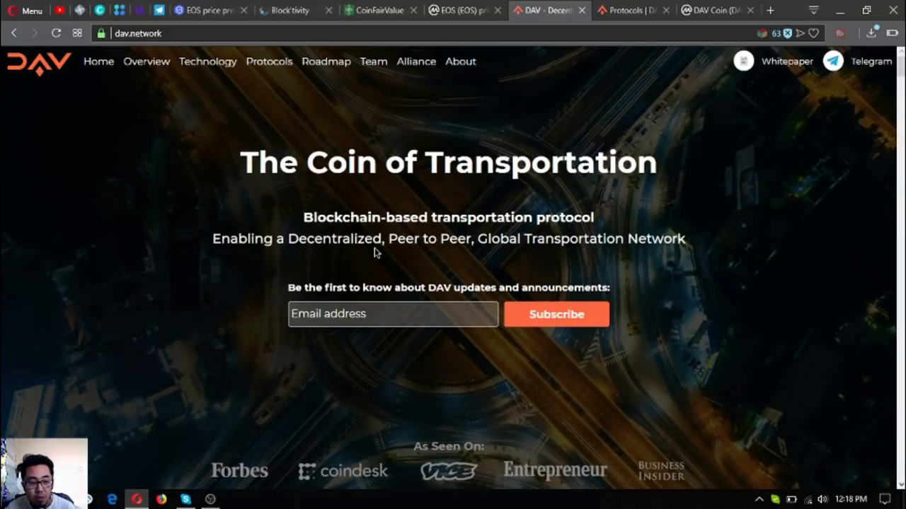
pyautogui.scroll(-3)
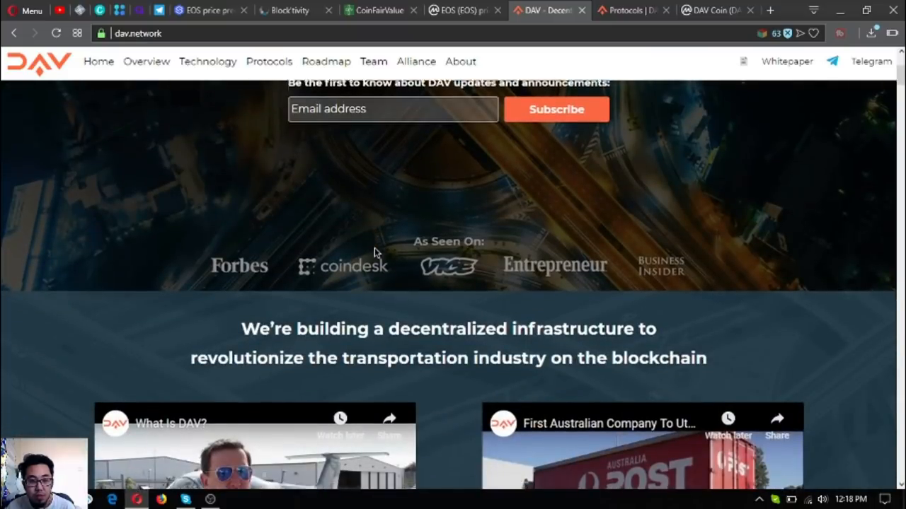
pyautogui.scroll(-3)
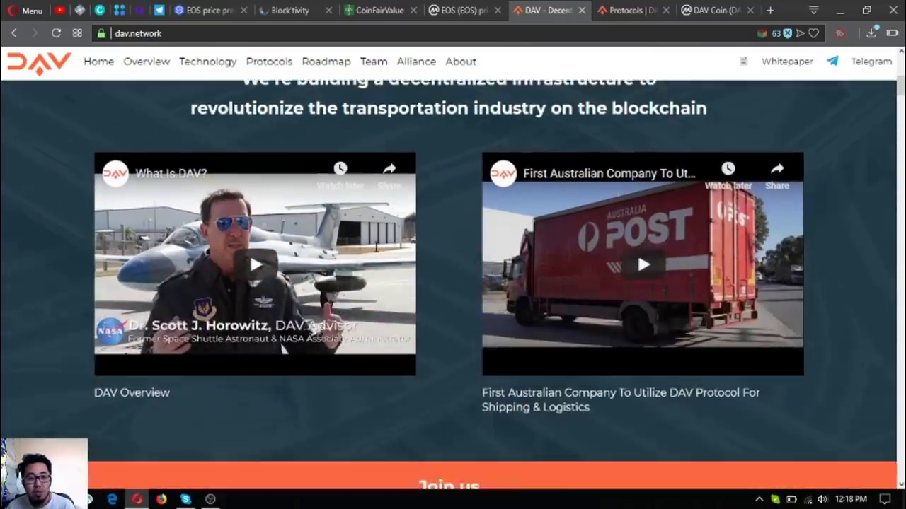
pyautogui.scroll(-3)
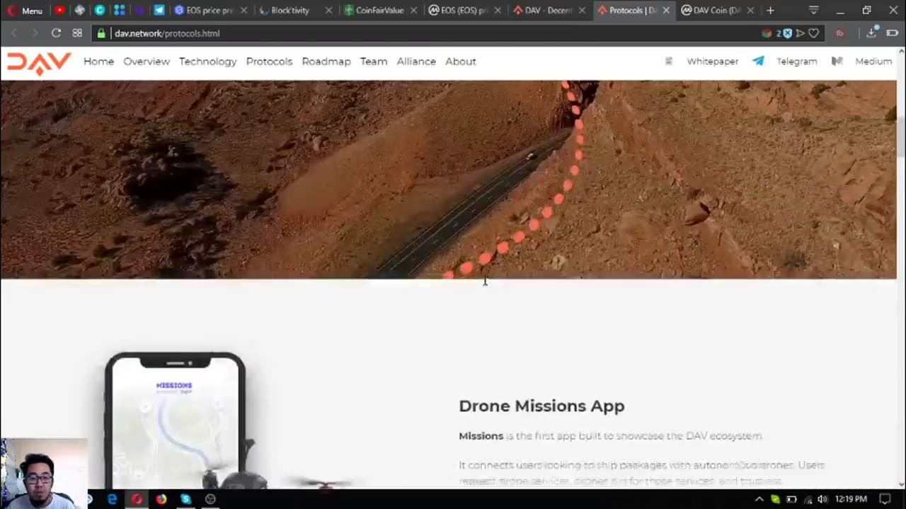
pyautogui.scroll(-3)
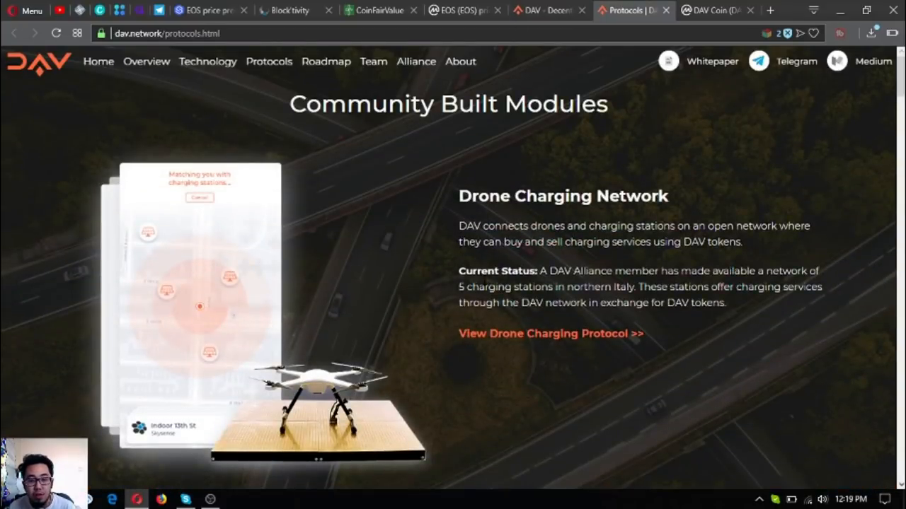